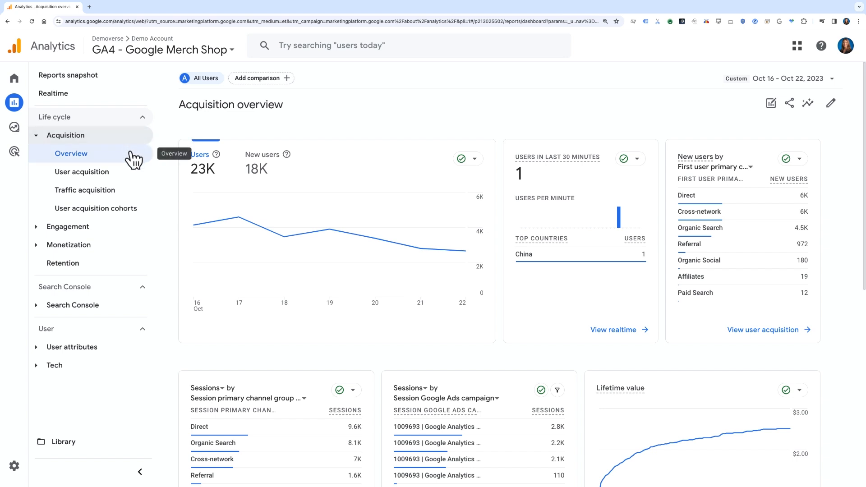
mouse_move(497, 140)
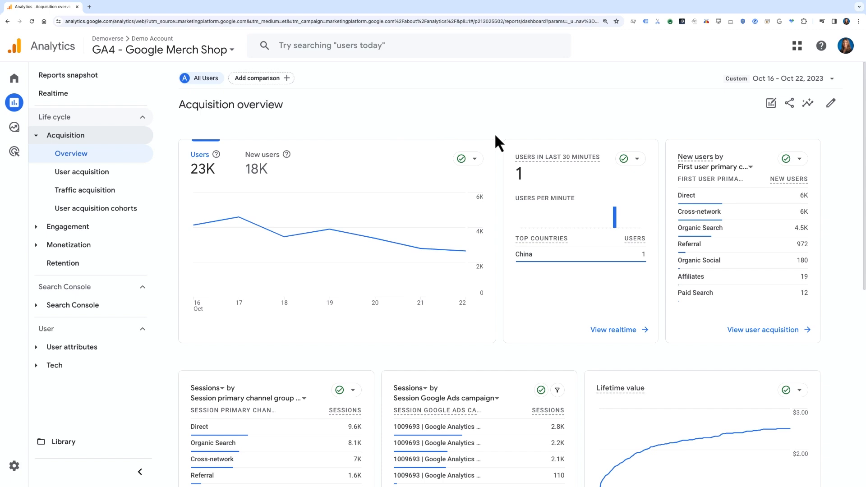
mouse_move(709, 125)
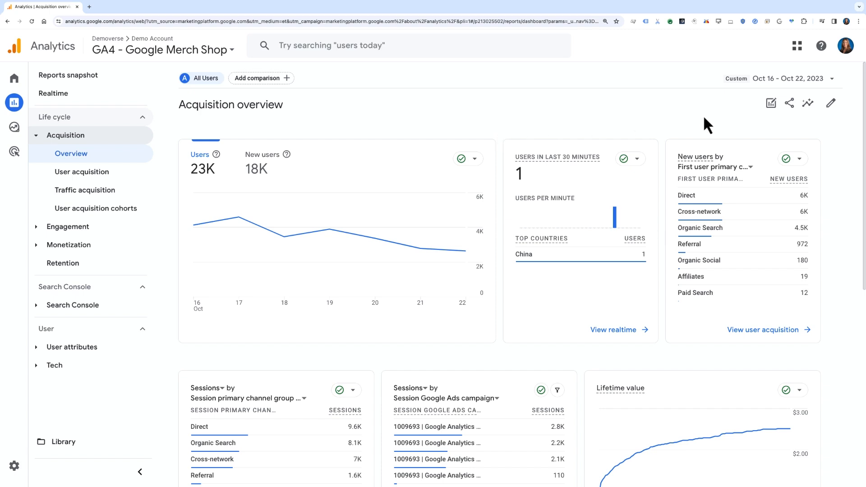
- Compare Oct 16–22, 2023 with Oct 9–15, 2023 and review the overview cards' percentage changes
left_click(789, 78)
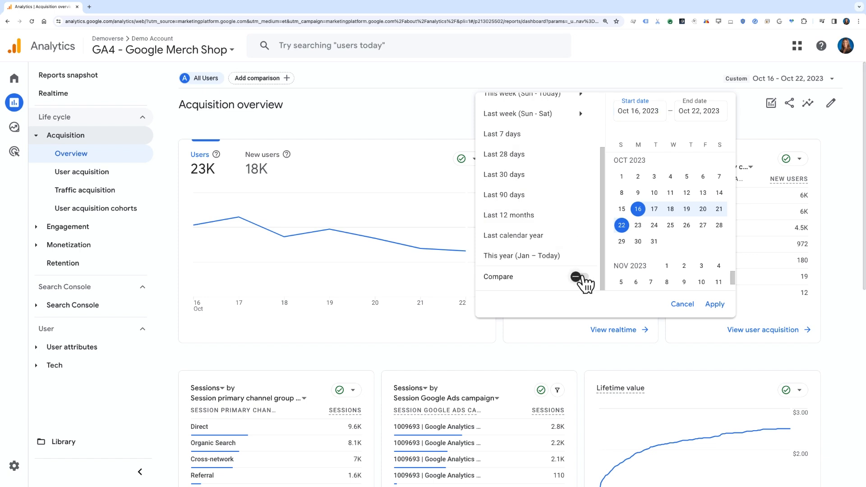
left_click(578, 276)
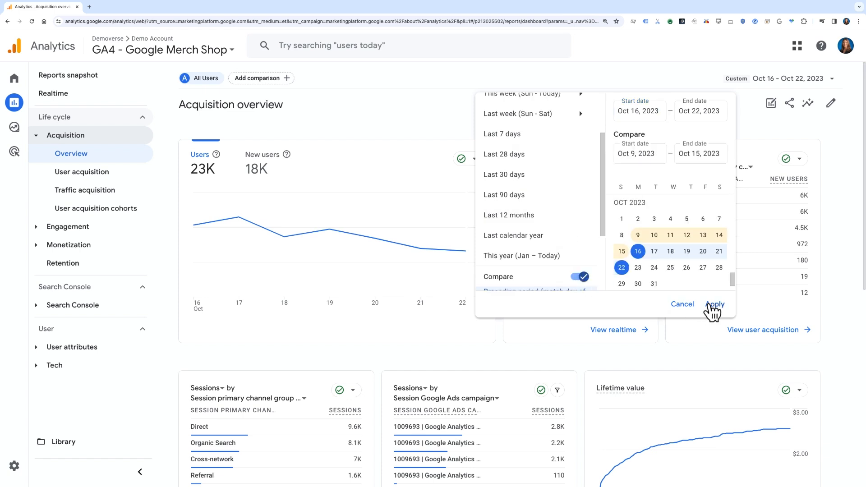
left_click(714, 304)
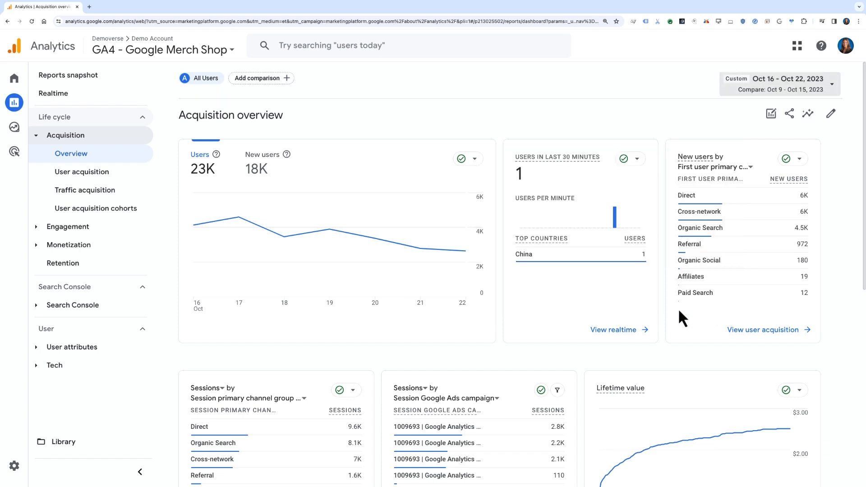
scroll("down", 3)
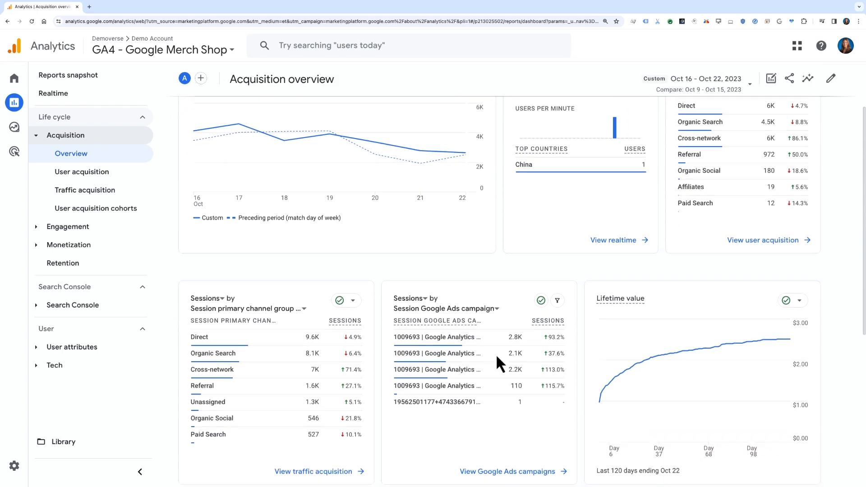
scroll("down", 3)
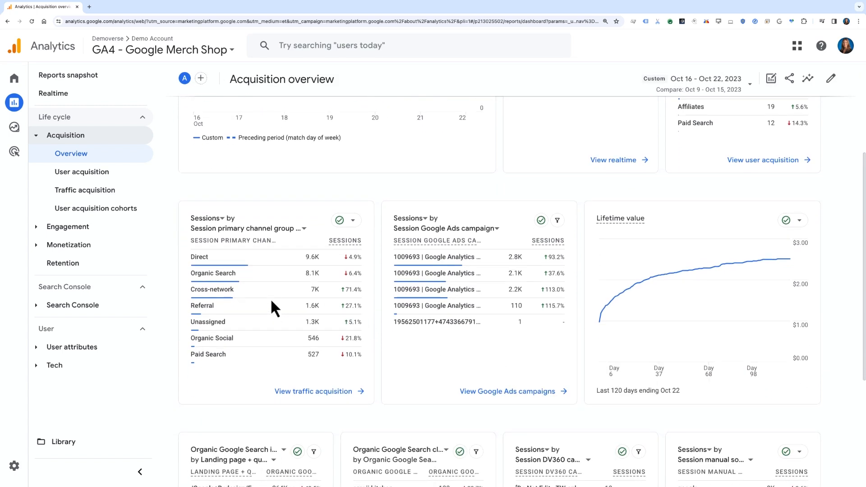
mouse_move(275, 308)
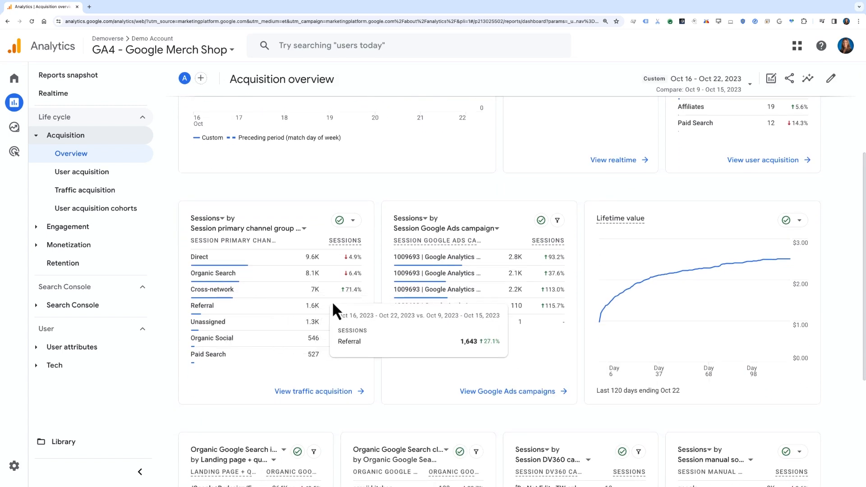
mouse_move(348, 307)
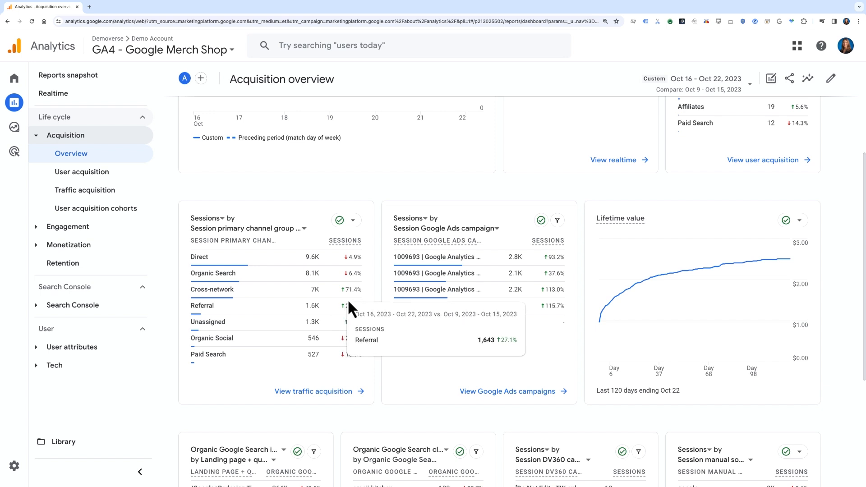
mouse_move(331, 298)
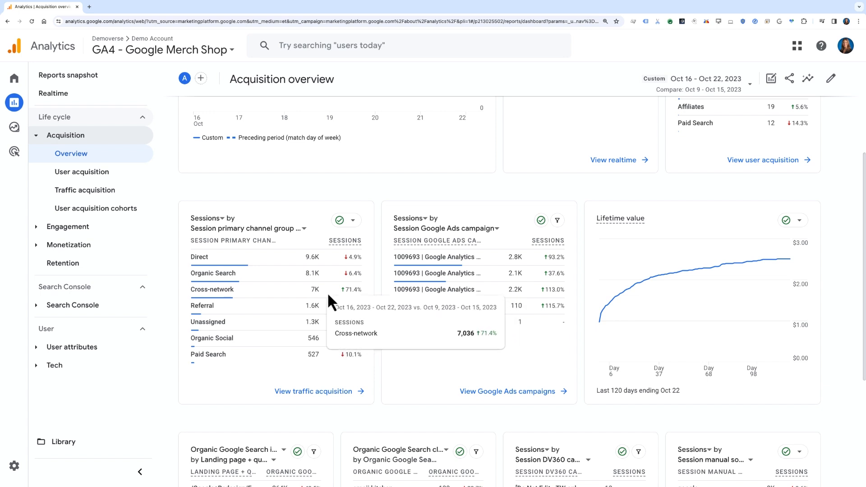
mouse_move(279, 209)
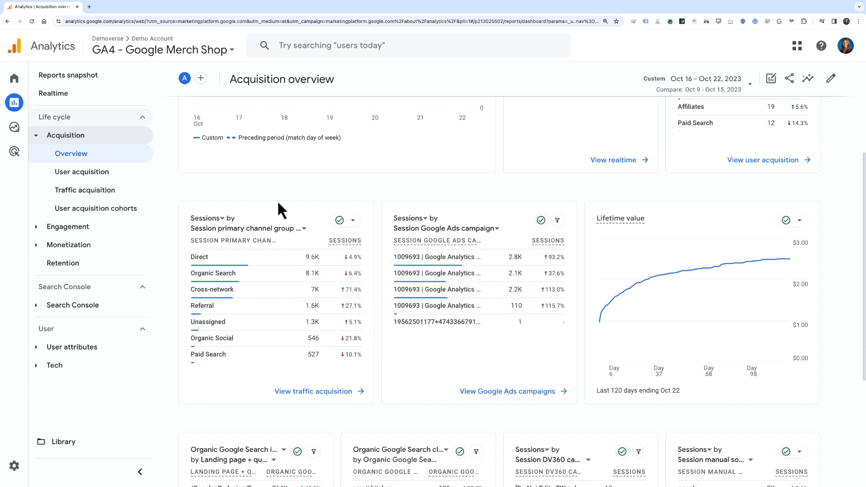
mouse_move(85, 190)
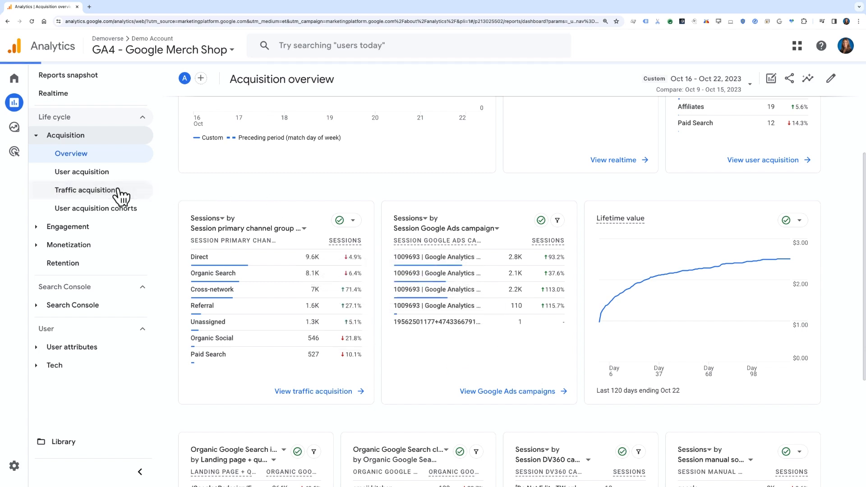
- Open the Traffic acquisition report and bring up the secondary dimension categories
left_click(86, 189)
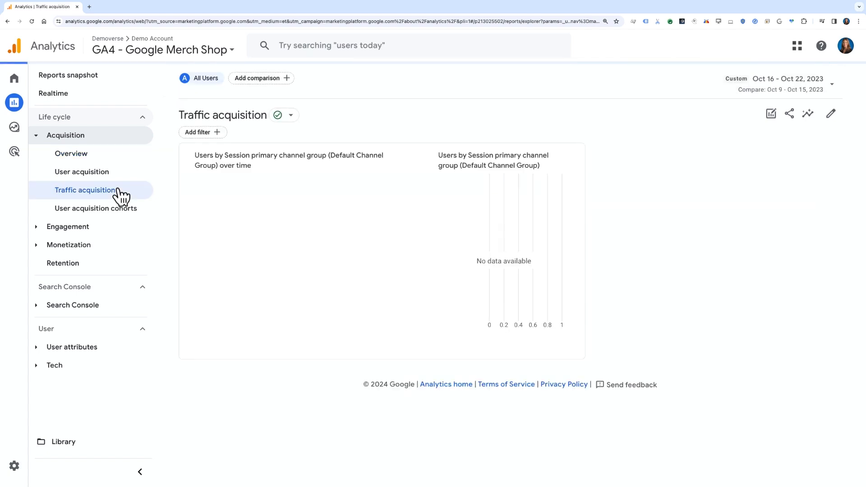
left_click(84, 190)
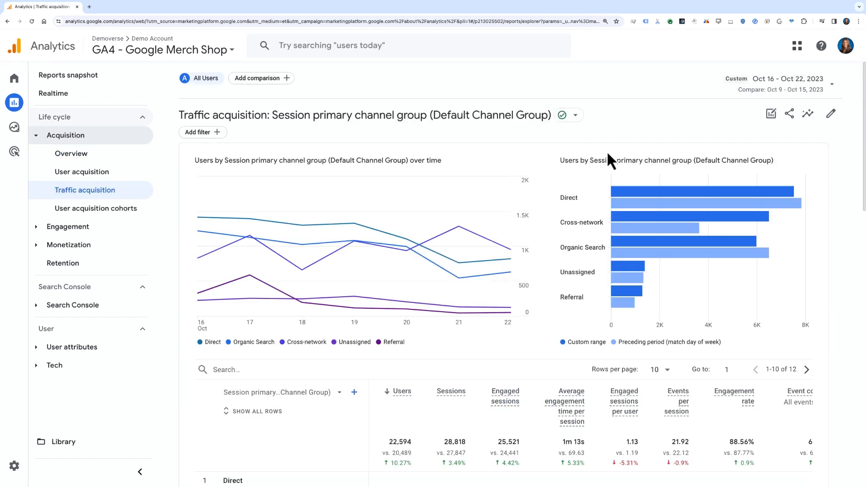
left_click(789, 79)
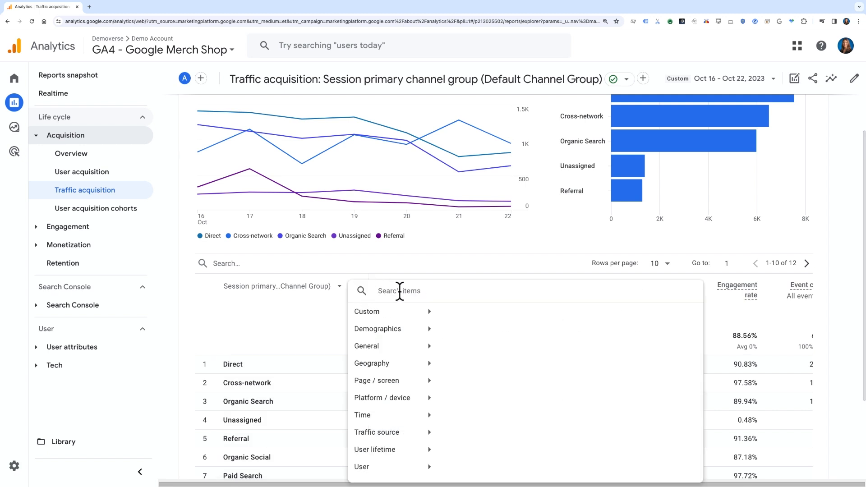
- Search 'session cam' and add Session campaign as the secondary dimension
type("session cam")
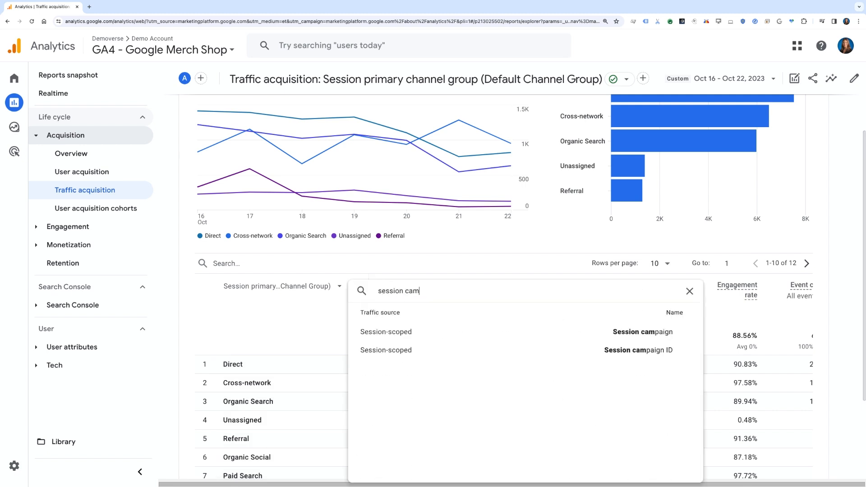
left_click(642, 332)
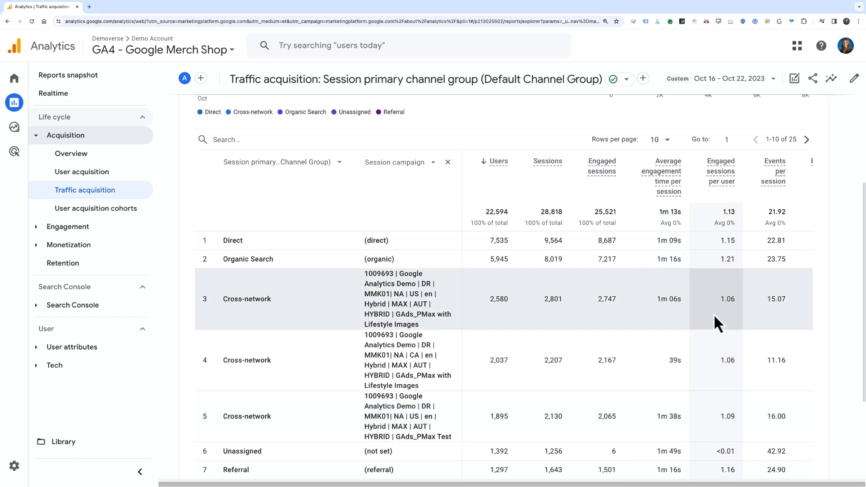
mouse_move(718, 401)
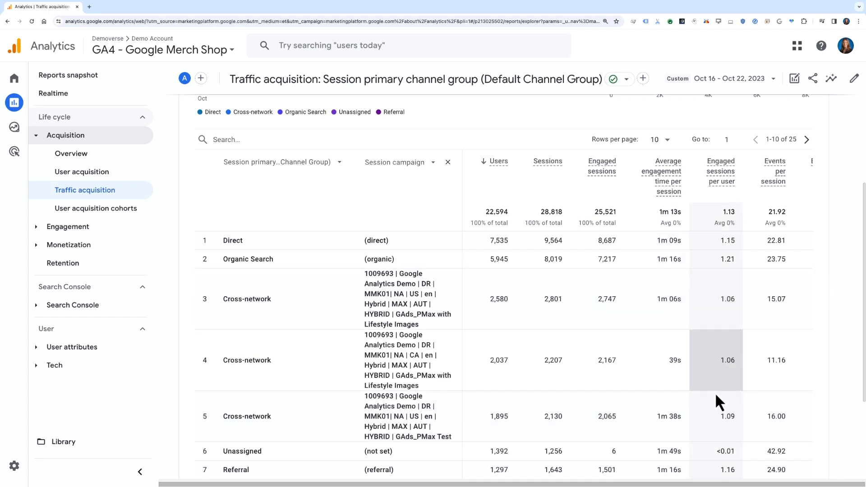
mouse_move(765, 325)
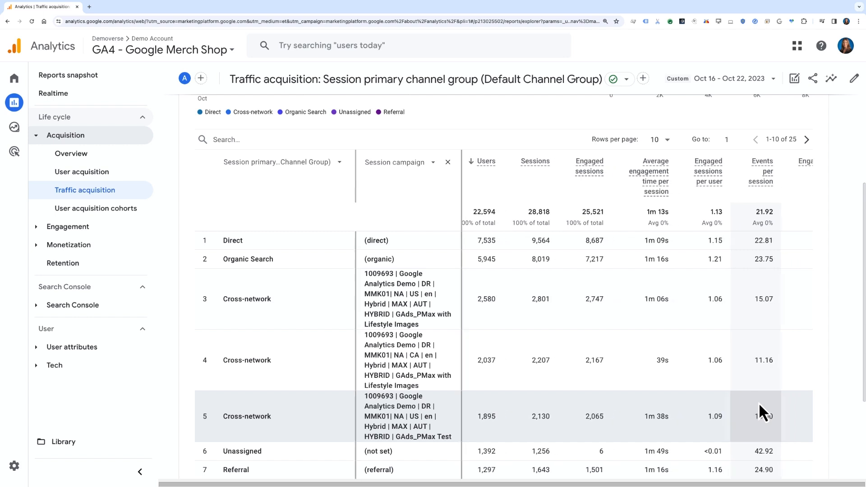
- Limit the Key events column to purchase, totalling 185
scroll("right", 3)
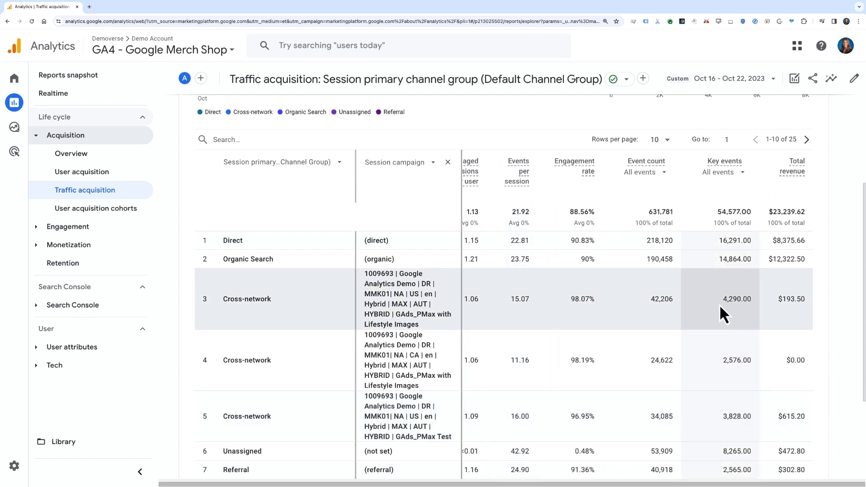
left_click(719, 172)
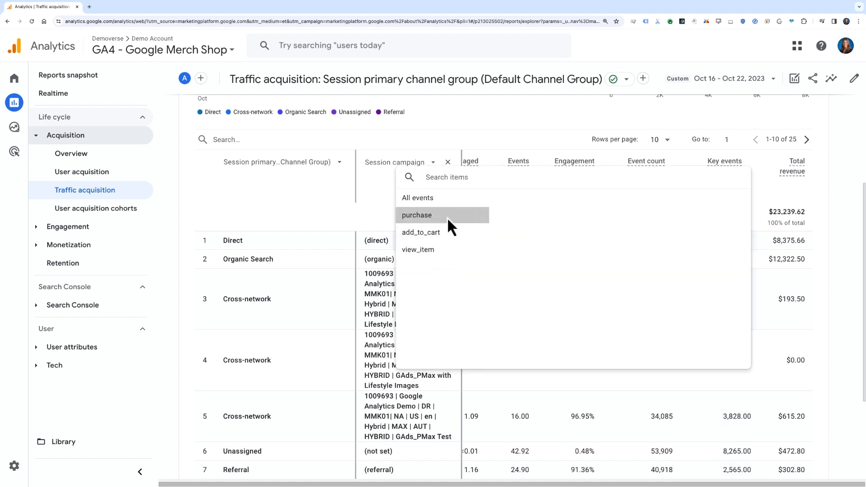
left_click(417, 214)
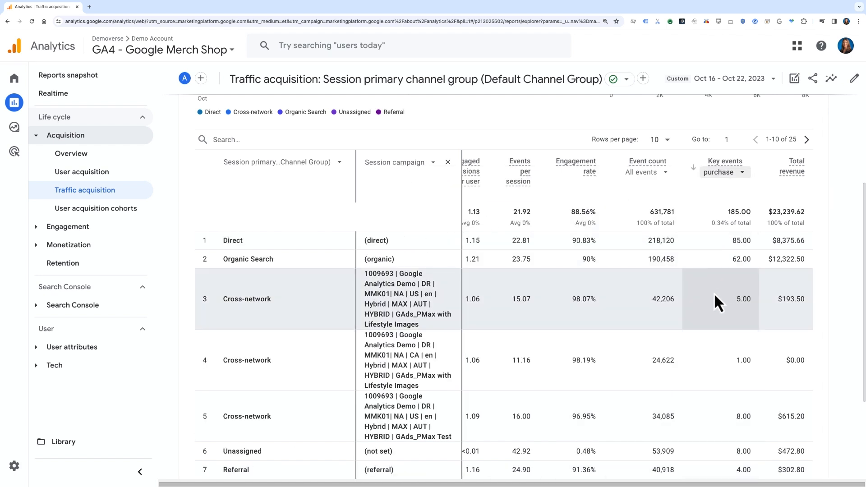